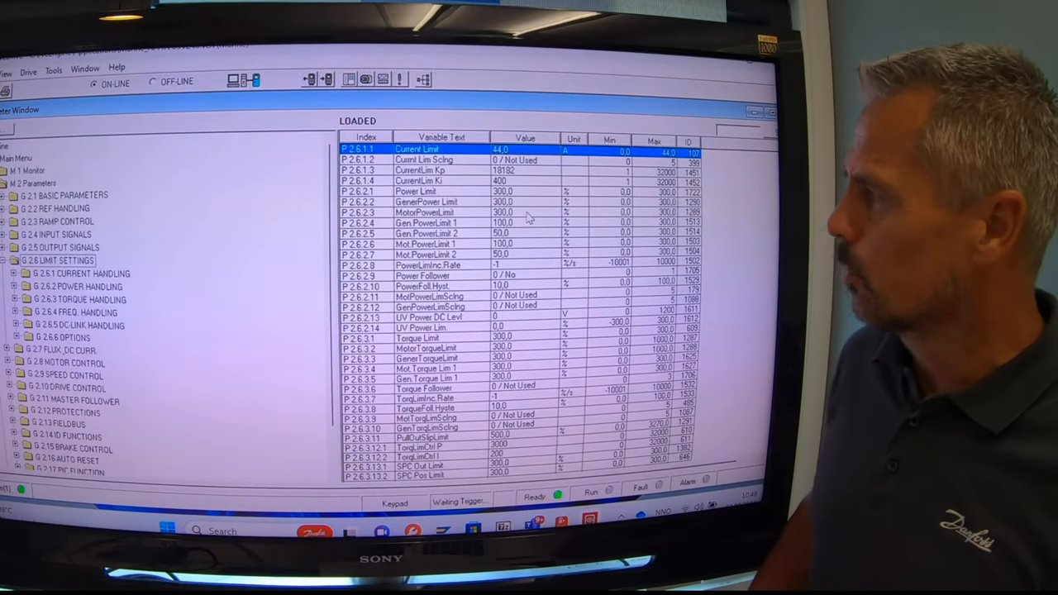
Step: Set the Torque Limit parameter P2.6.3.1 value to 150.0%
click(417, 339)
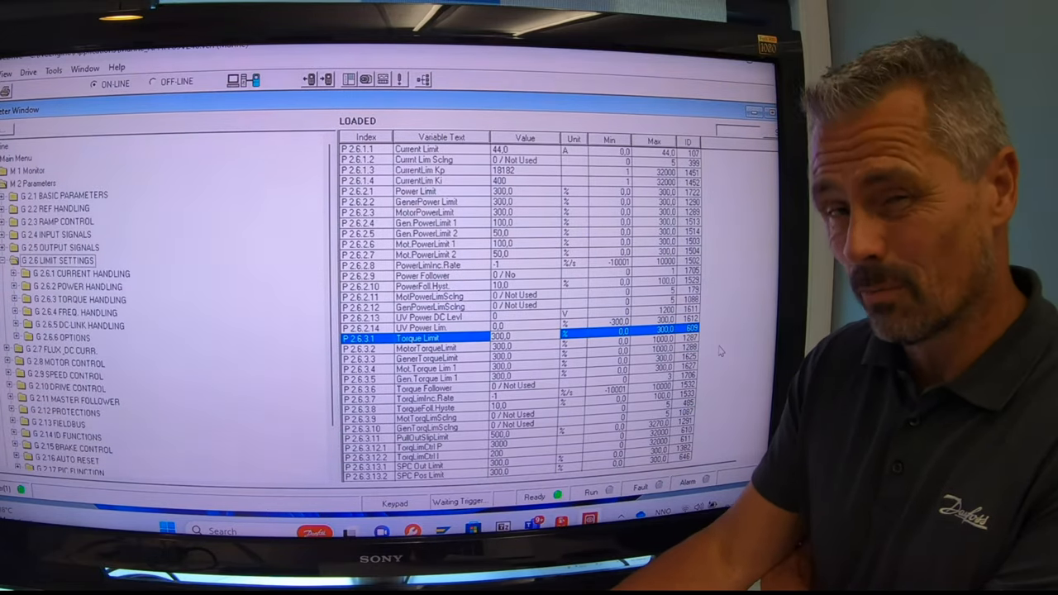
text(150.0)
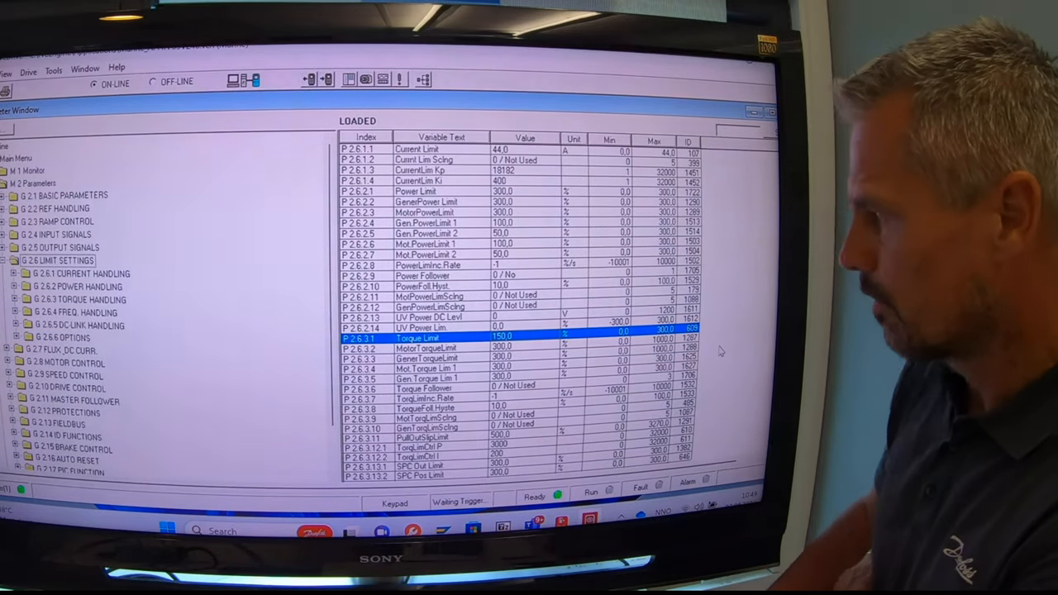